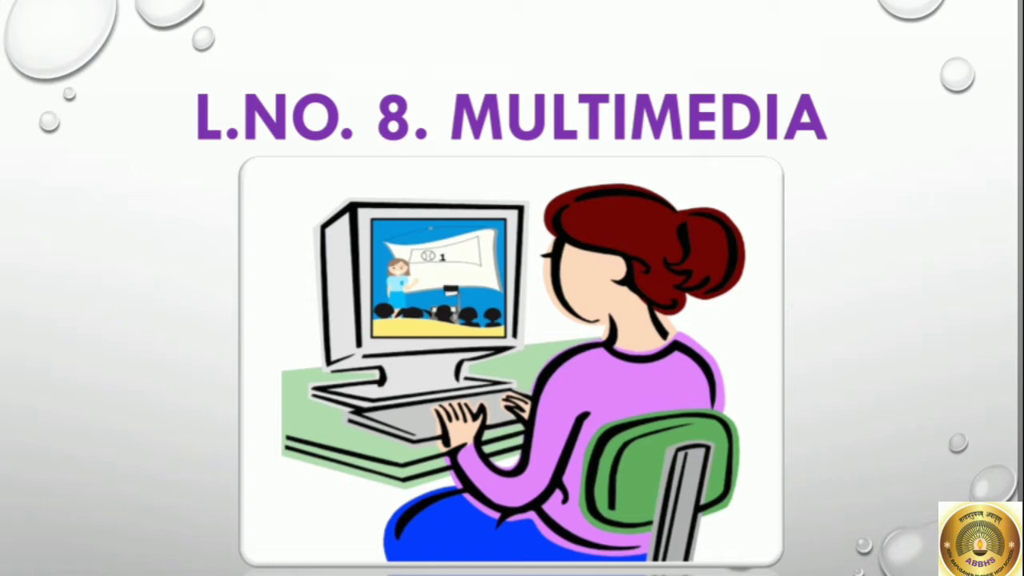
- Advance past the L.NO. 8 MULTIMEDIA title slide so the Windows 7 desktop shows
{"action": "key", "text": "Right"}
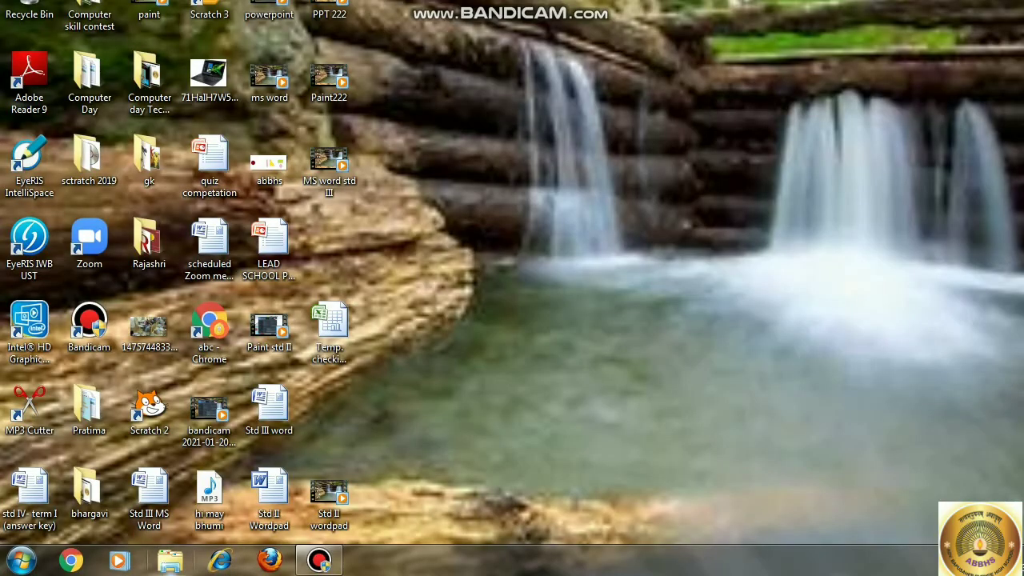
- Show the Computer view of the drives and select the JKG_CLASSROOM_STORIES DVD RW Drive (D:)
{"action": "left_click", "coordinate": [169, 559]}
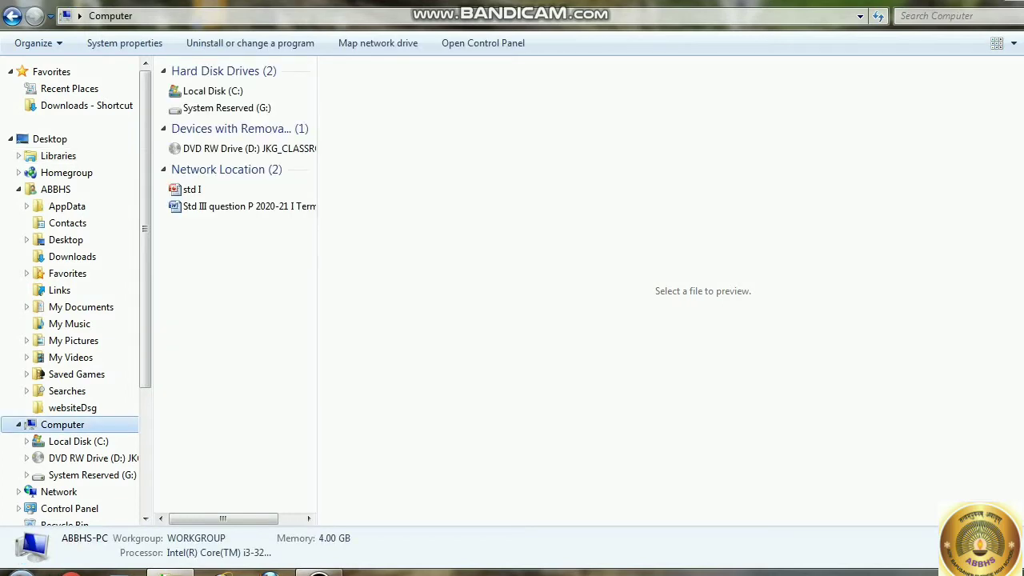
{"action": "left_click", "coordinate": [250, 147]}
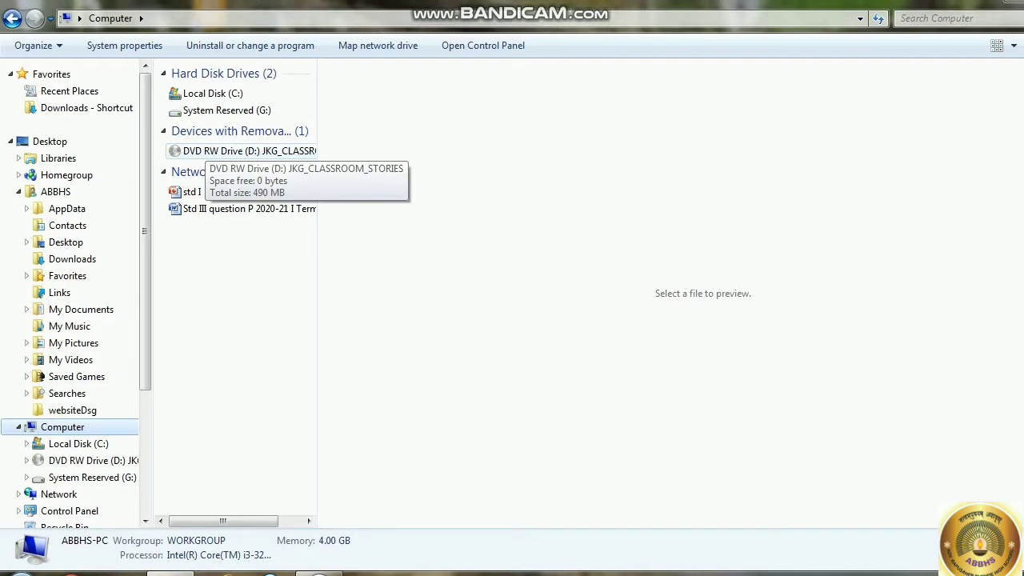
{"action": "left_click", "coordinate": [249, 150]}
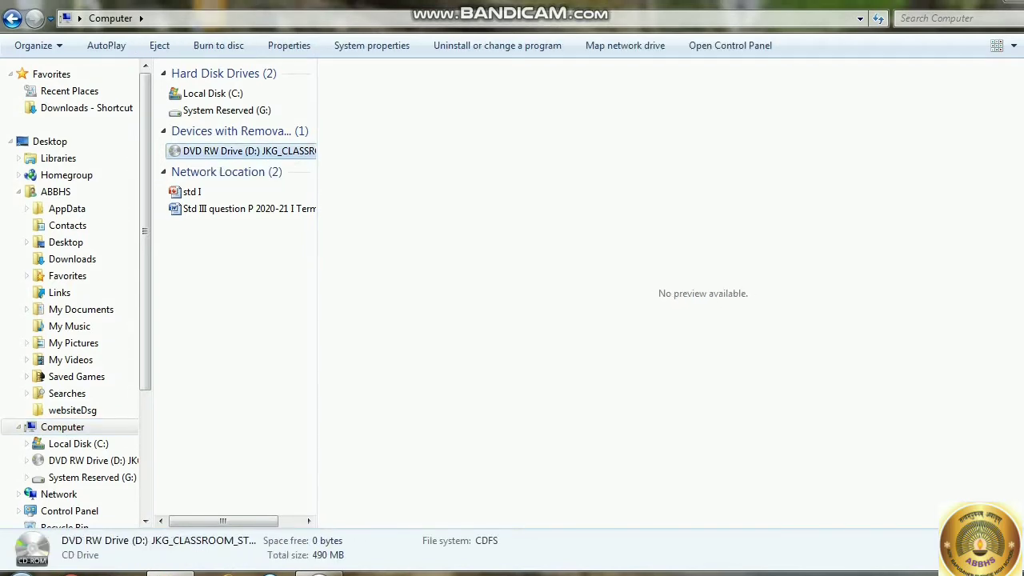
- Browse into DVD RW Drive (D:) and then into its CDI folder
{"action": "double_click", "coordinate": [250, 151]}
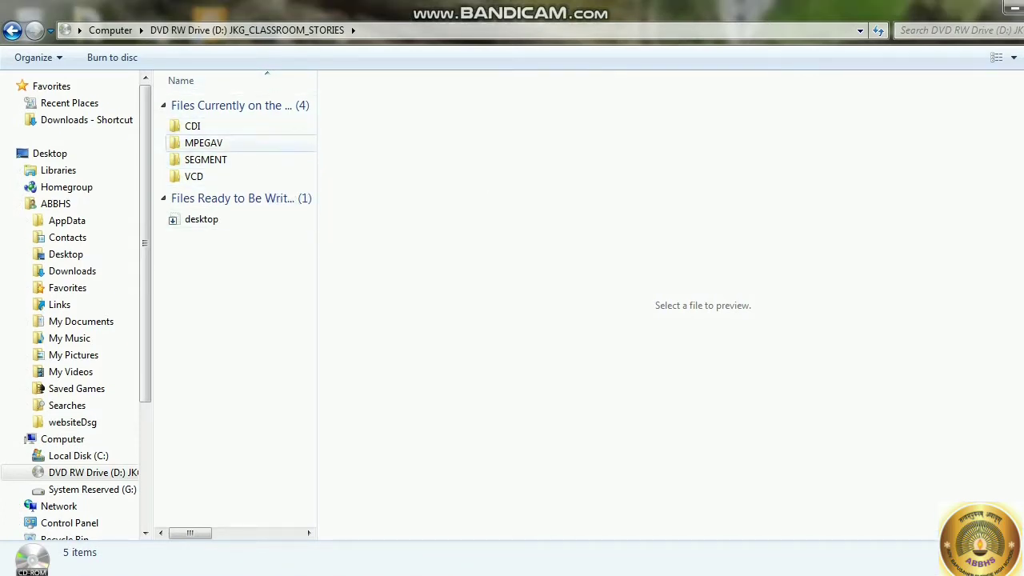
{"action": "left_click", "coordinate": [192, 124]}
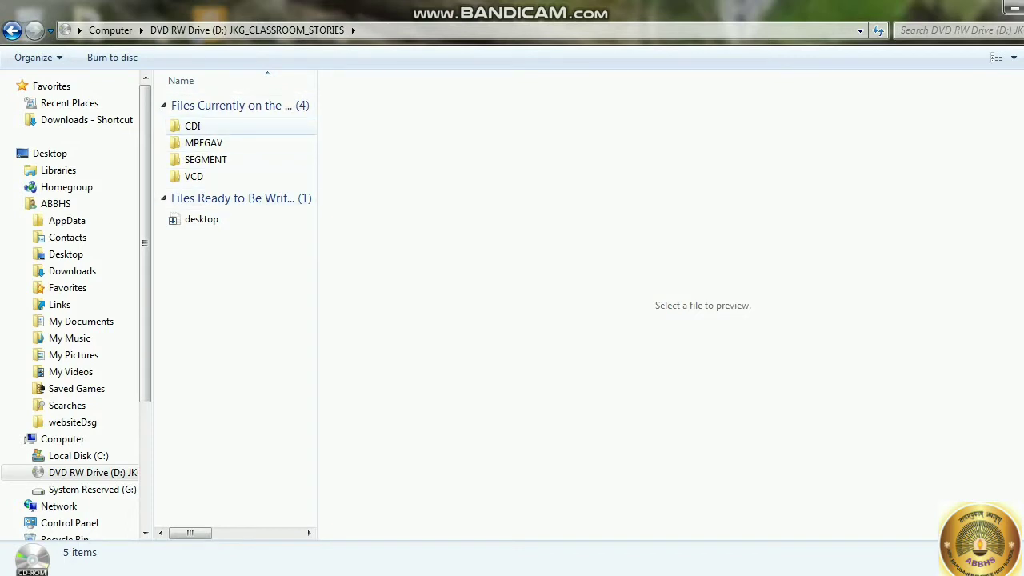
{"action": "left_click", "coordinate": [192, 125]}
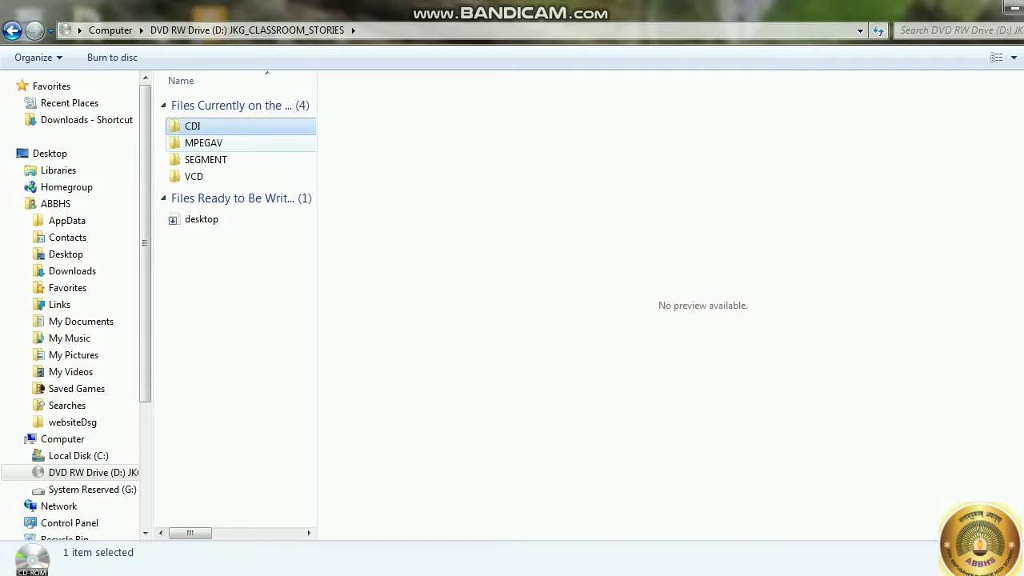
{"action": "double_click", "coordinate": [192, 125]}
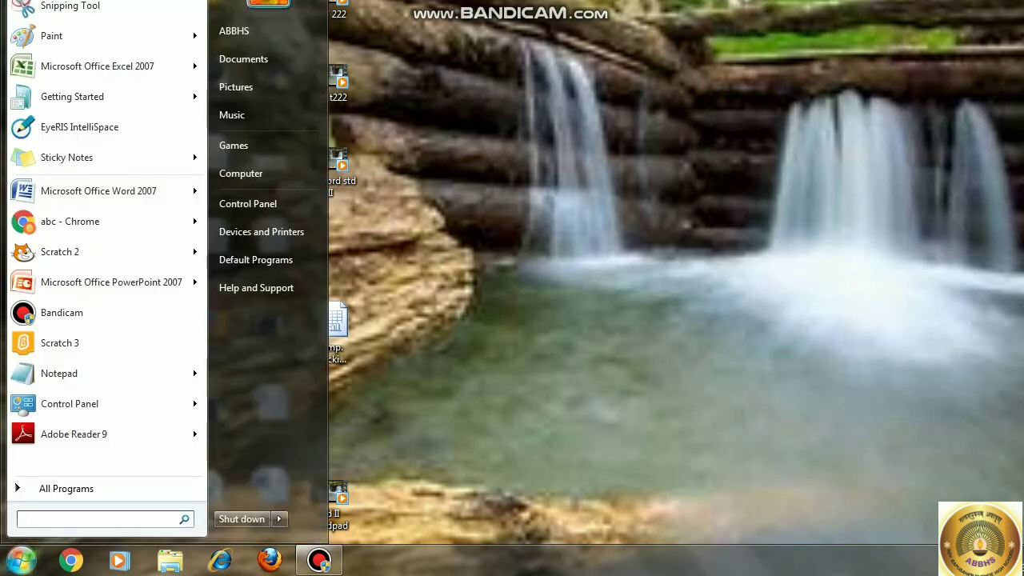
- Expand All Programs in the Start menu to list the installed programs
{"action": "left_click", "coordinate": [65, 488]}
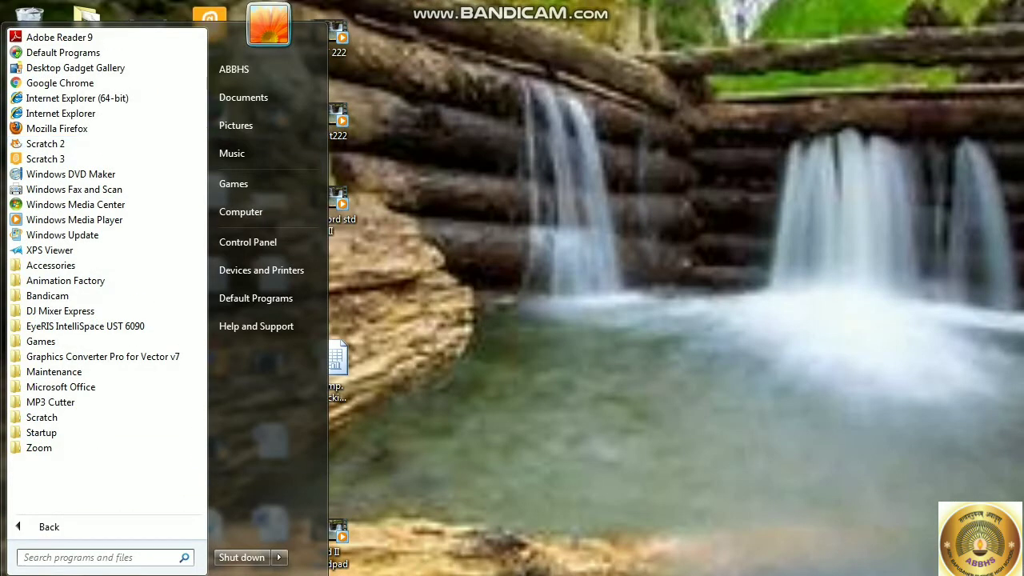
{"action": "mouse_move", "coordinate": [77, 67]}
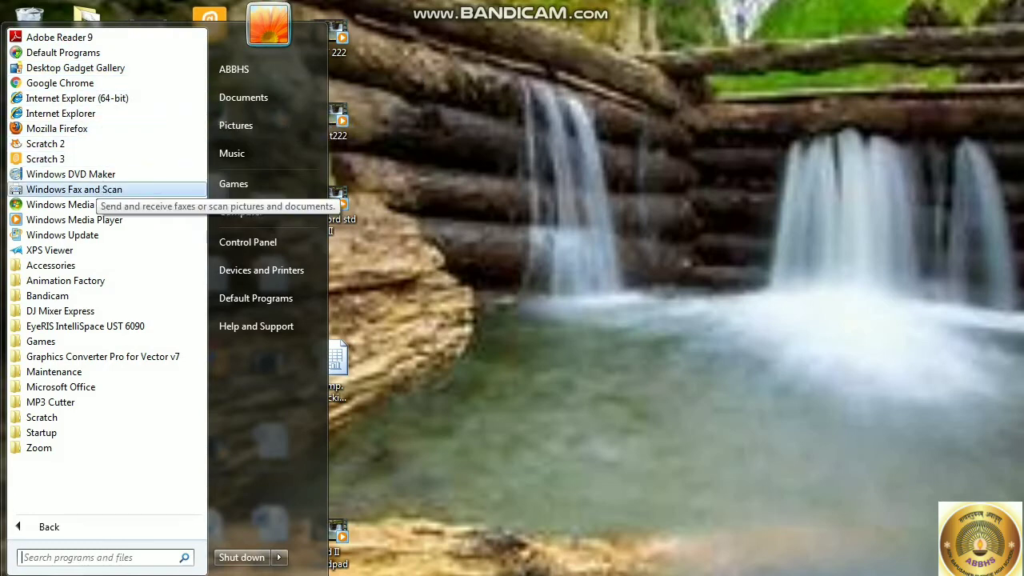
{"action": "mouse_move", "coordinate": [45, 144]}
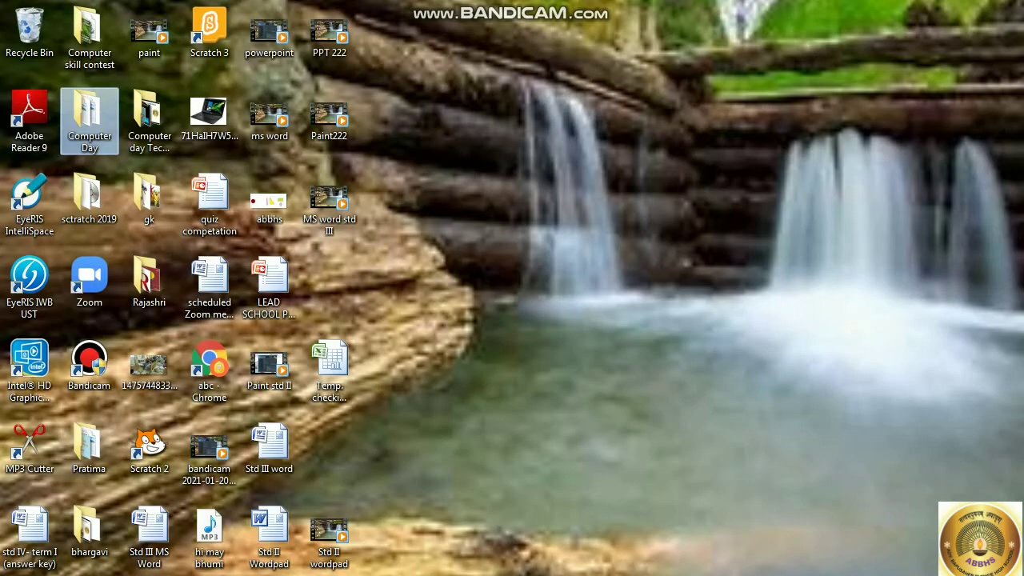
- Launch Scratch 2 from its desktop icon, showing the cat sprite, then close the editor
{"action": "double_click", "coordinate": [149, 444]}
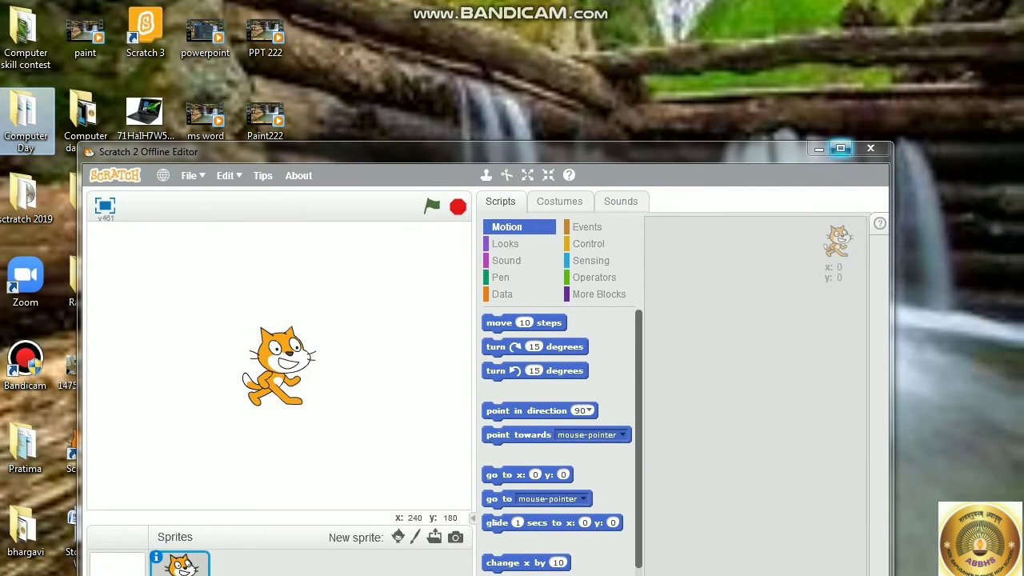
{"action": "left_click", "coordinate": [840, 147]}
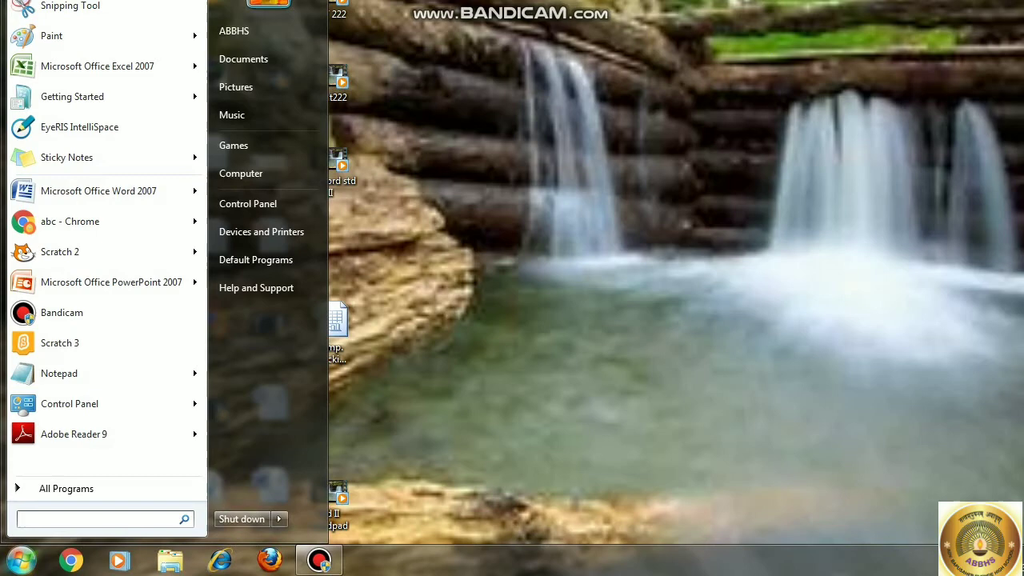
- Launch Windows Media Player from All Programs and close it from the 'stopped working' dialog
{"action": "left_click", "coordinate": [65, 488]}
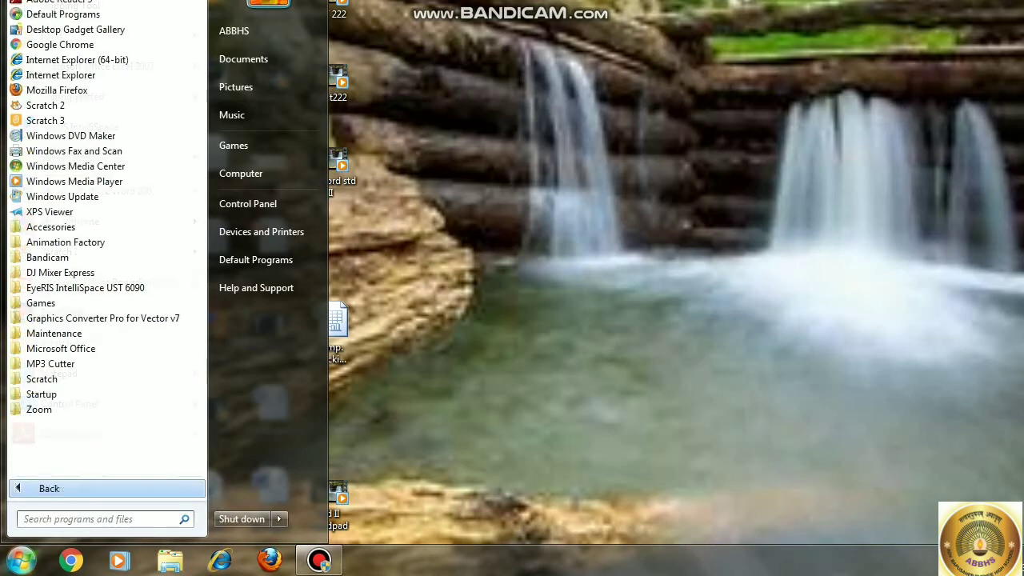
{"action": "left_click", "coordinate": [48, 488]}
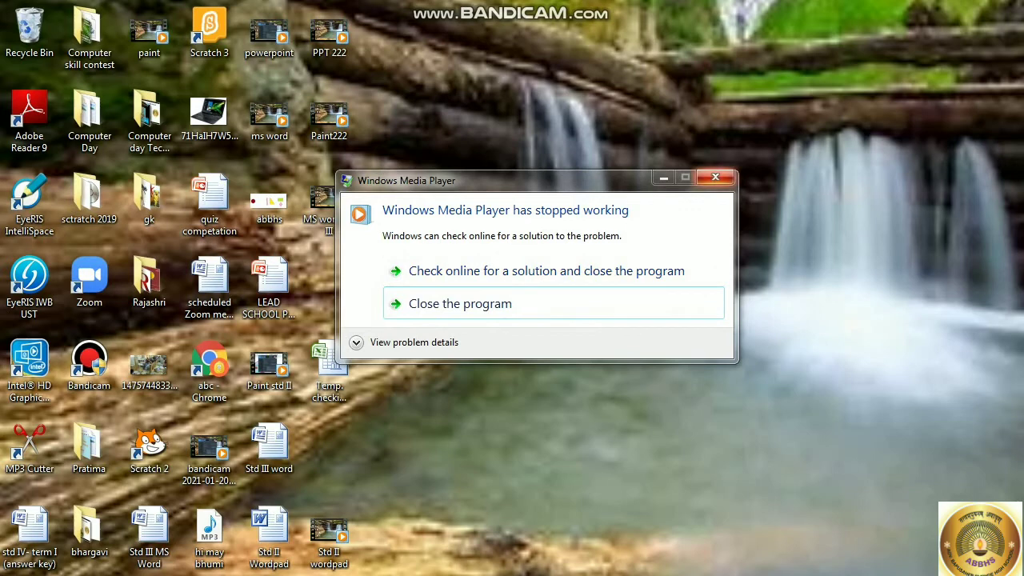
{"action": "left_click", "coordinate": [459, 303]}
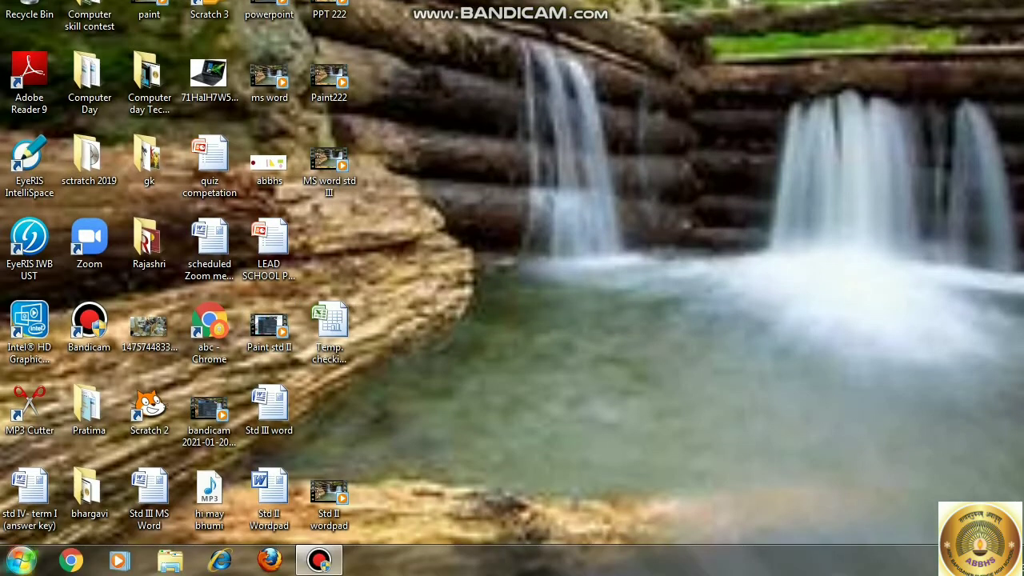
- Reopen the Start menu and expand All Programs, listing Windows Media Center
{"action": "left_click", "coordinate": [17, 560]}
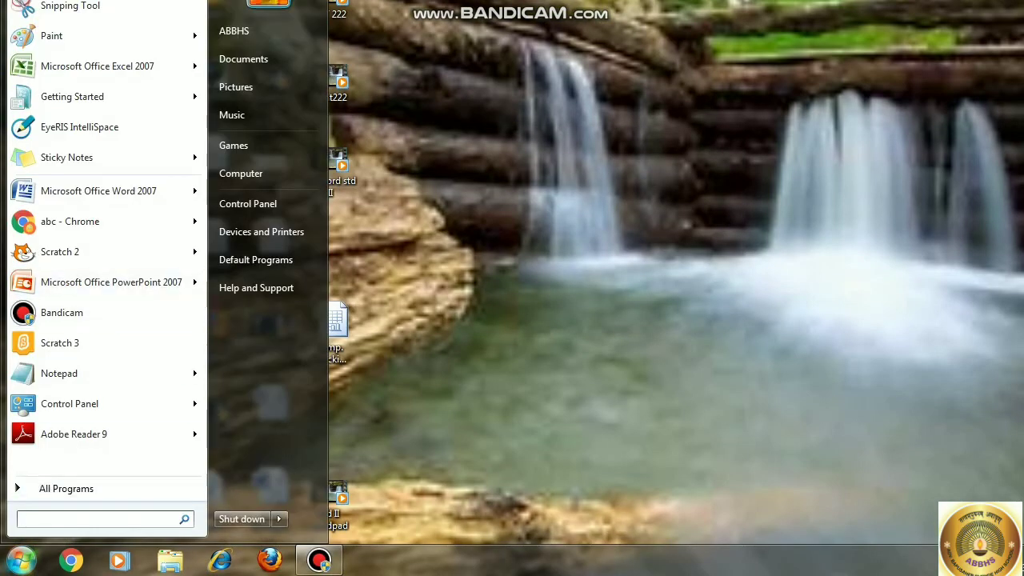
{"action": "left_click", "coordinate": [65, 488]}
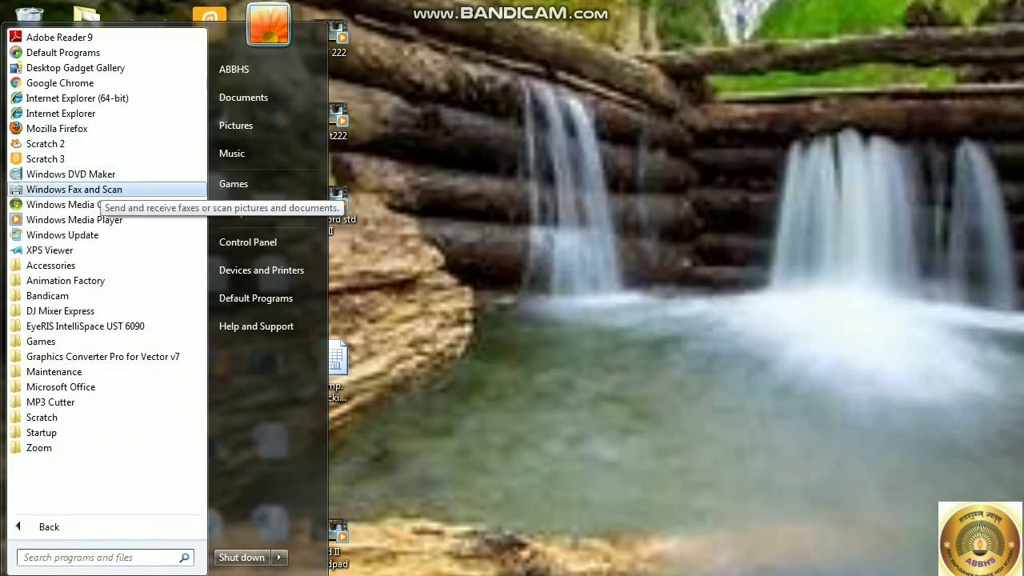
{"action": "mouse_move", "coordinate": [62, 233]}
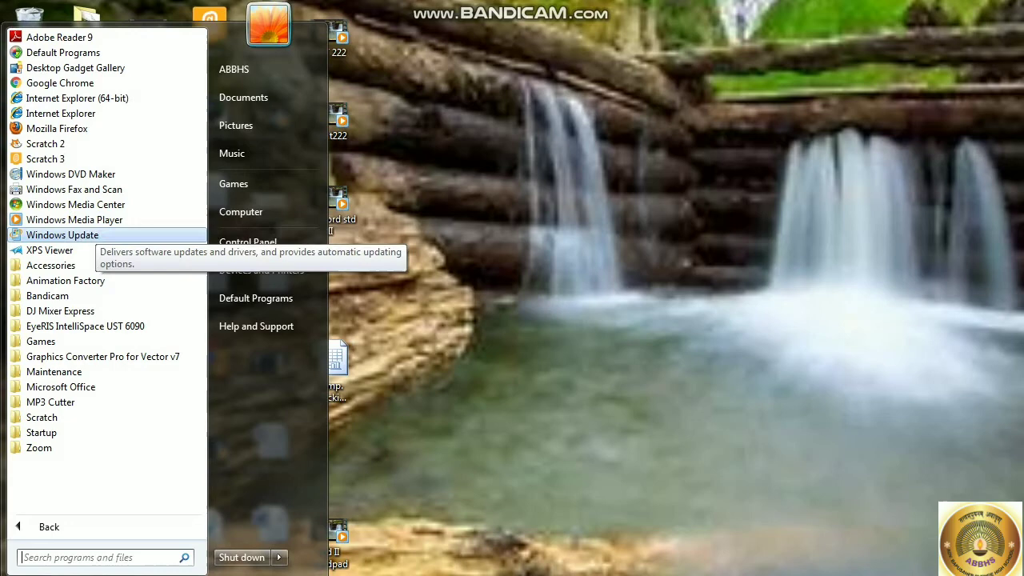
{"action": "mouse_move", "coordinate": [75, 205]}
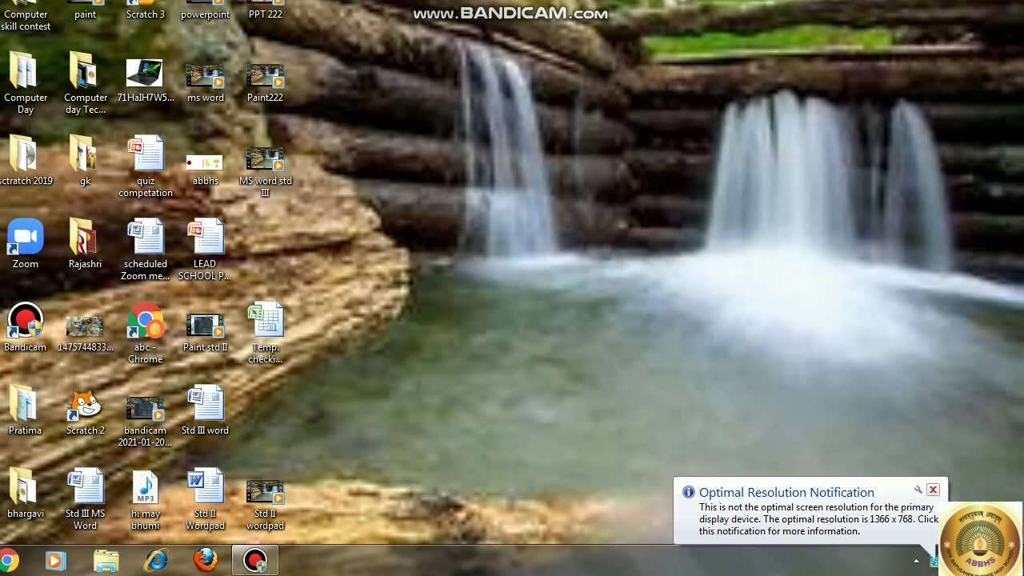
- Expand Accessories under All Programs to reveal Calculator, Notepad, Paint and WordPad
{"action": "left_click", "coordinate": [933, 490]}
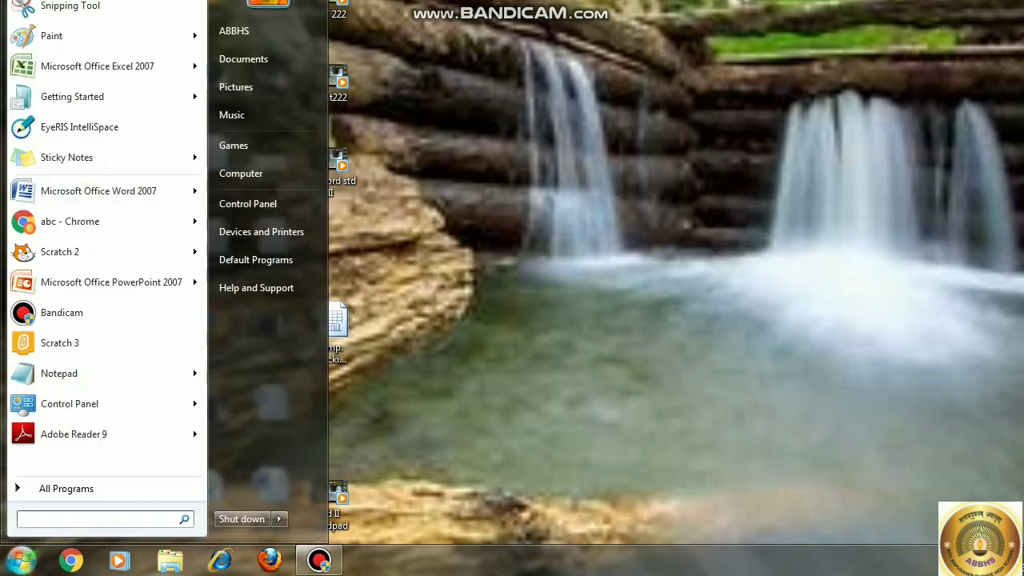
{"action": "mouse_move", "coordinate": [67, 488]}
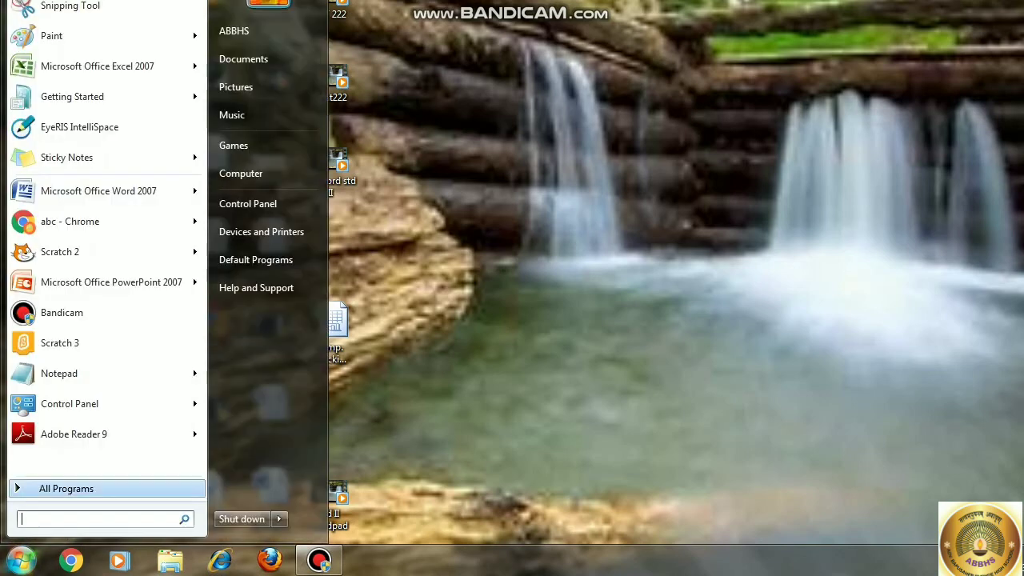
{"action": "left_click", "coordinate": [65, 488]}
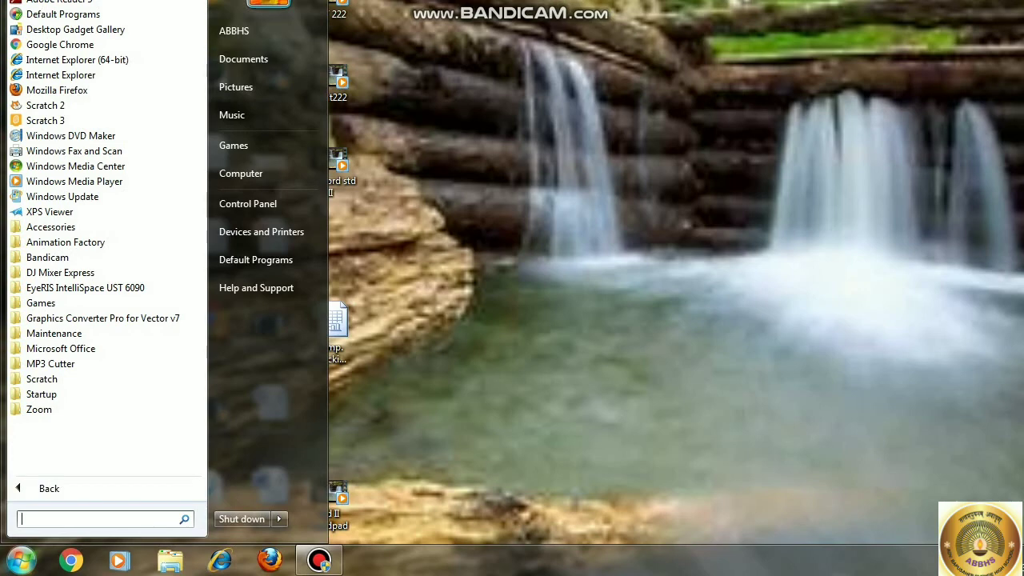
{"action": "mouse_move", "coordinate": [51, 227]}
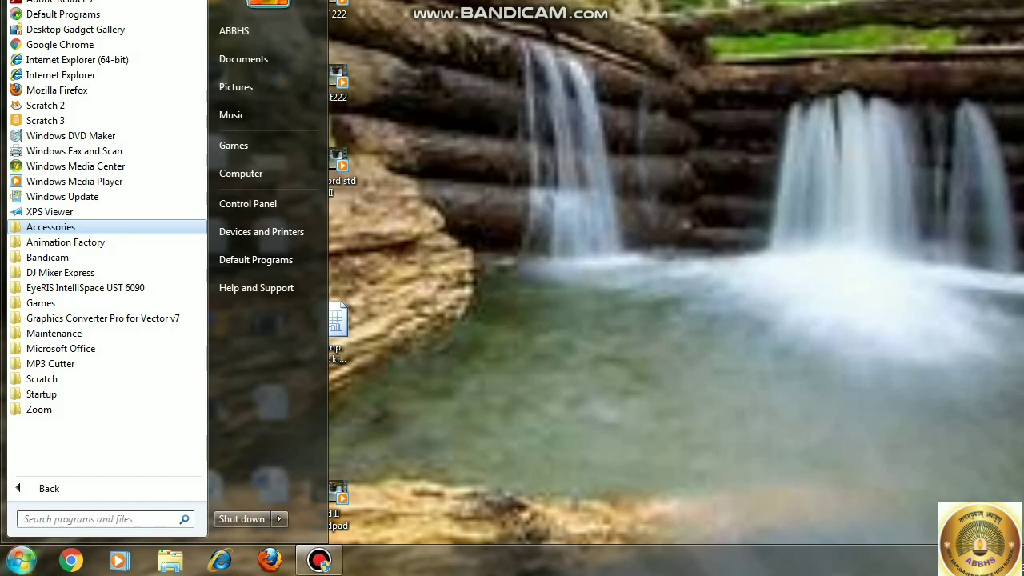
{"action": "left_click", "coordinate": [52, 227]}
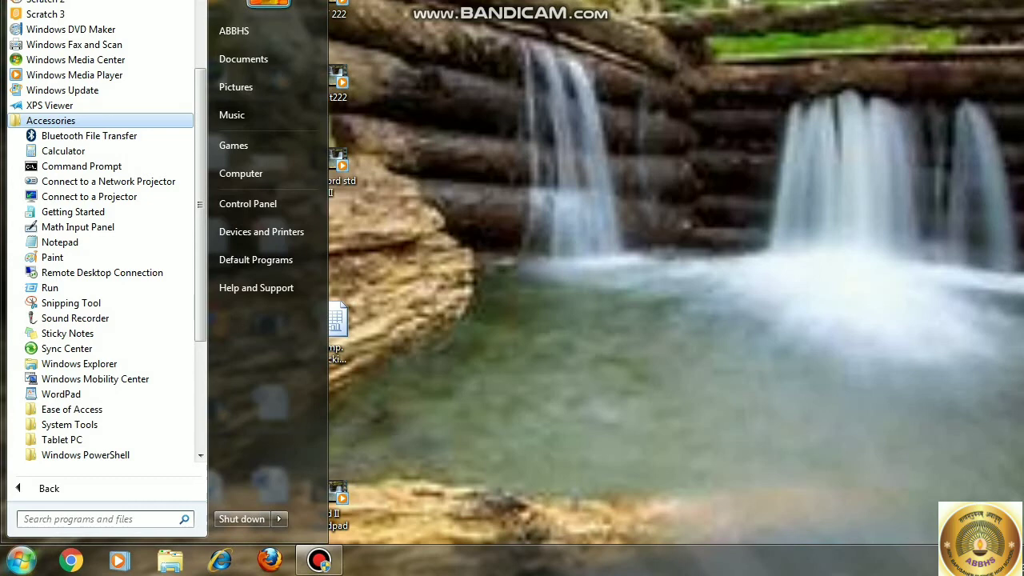
{"action": "mouse_move", "coordinate": [73, 211]}
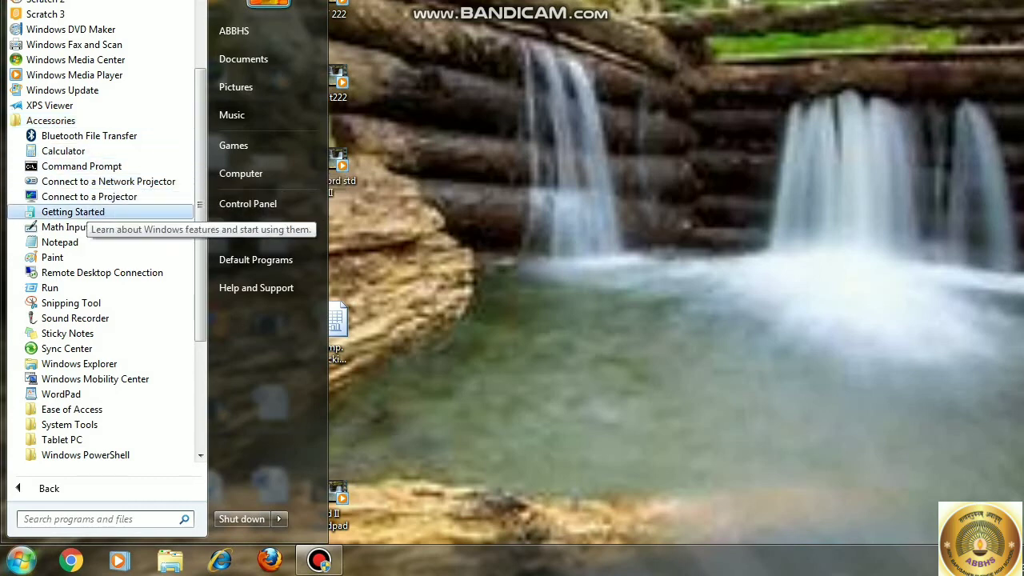
{"action": "mouse_move", "coordinate": [80, 165]}
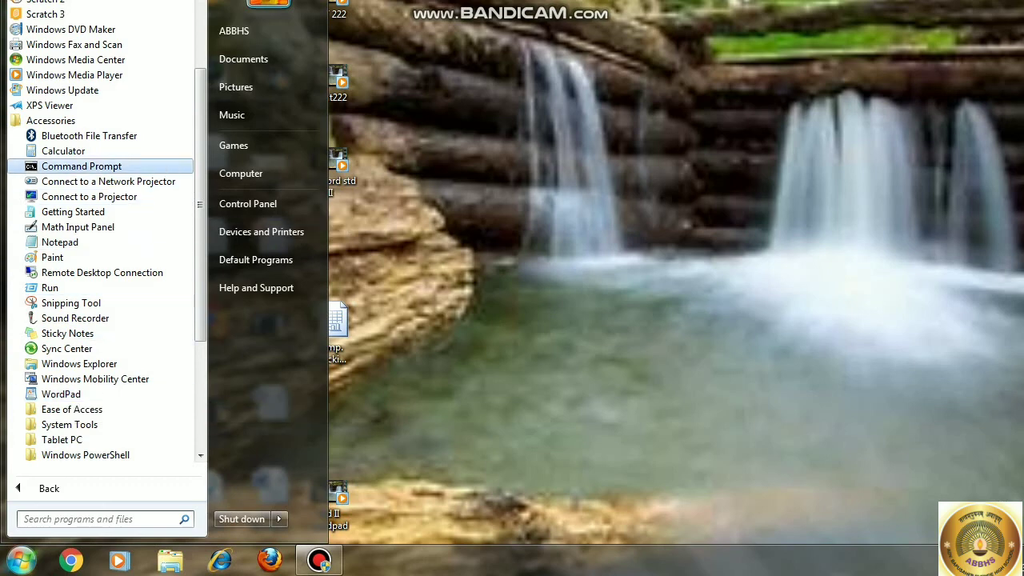
{"action": "mouse_move", "coordinate": [64, 150]}
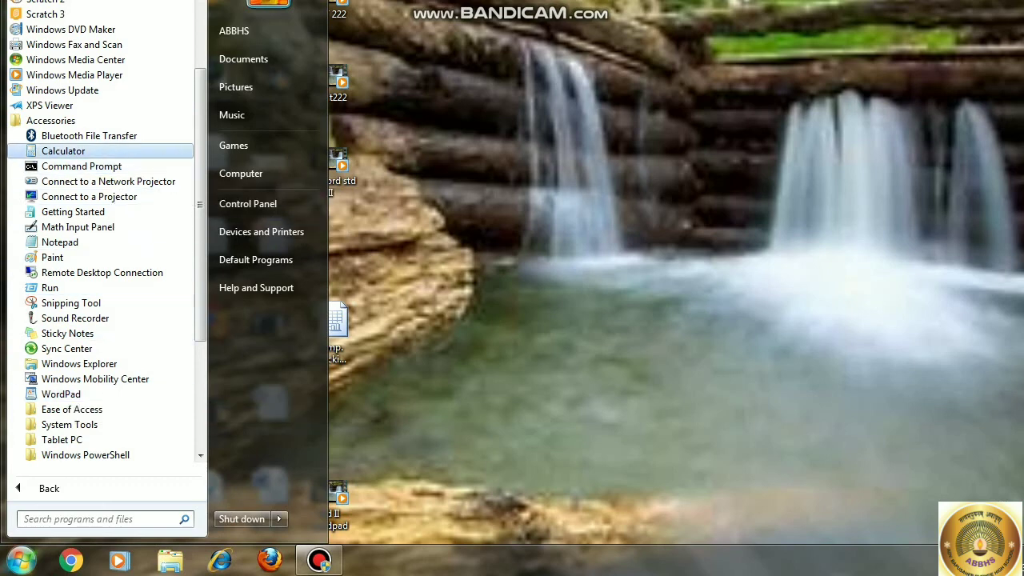
{"action": "mouse_move", "coordinate": [90, 233]}
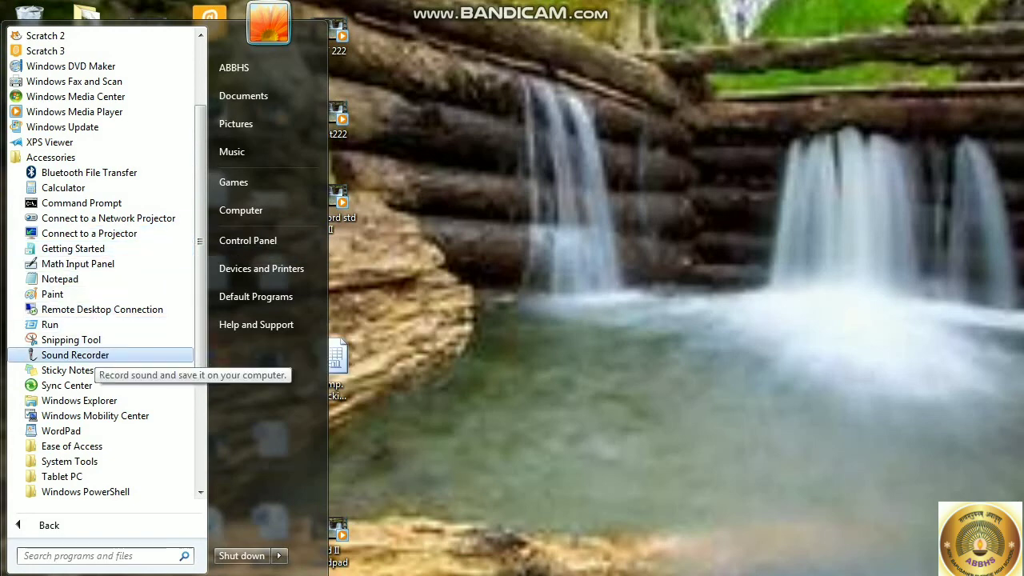
{"action": "mouse_move", "coordinate": [68, 369]}
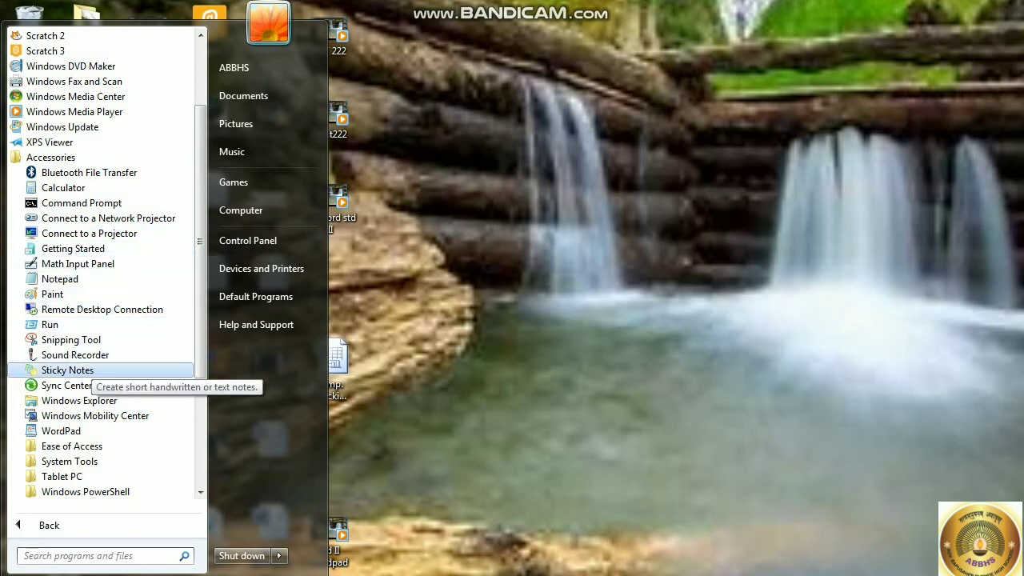
{"action": "mouse_move", "coordinate": [110, 218]}
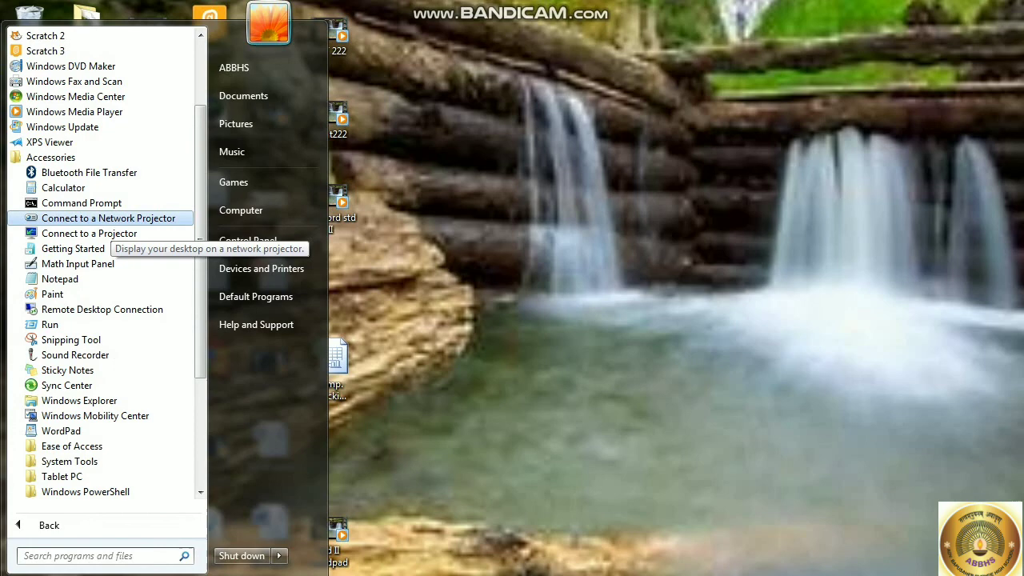
{"action": "mouse_move", "coordinate": [63, 187]}
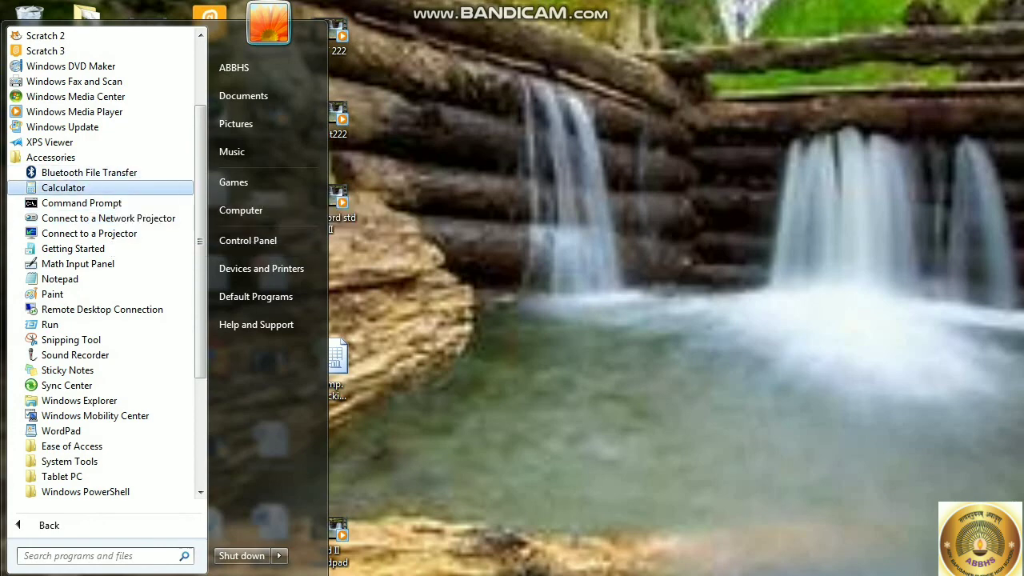
{"action": "mouse_move", "coordinate": [80, 201]}
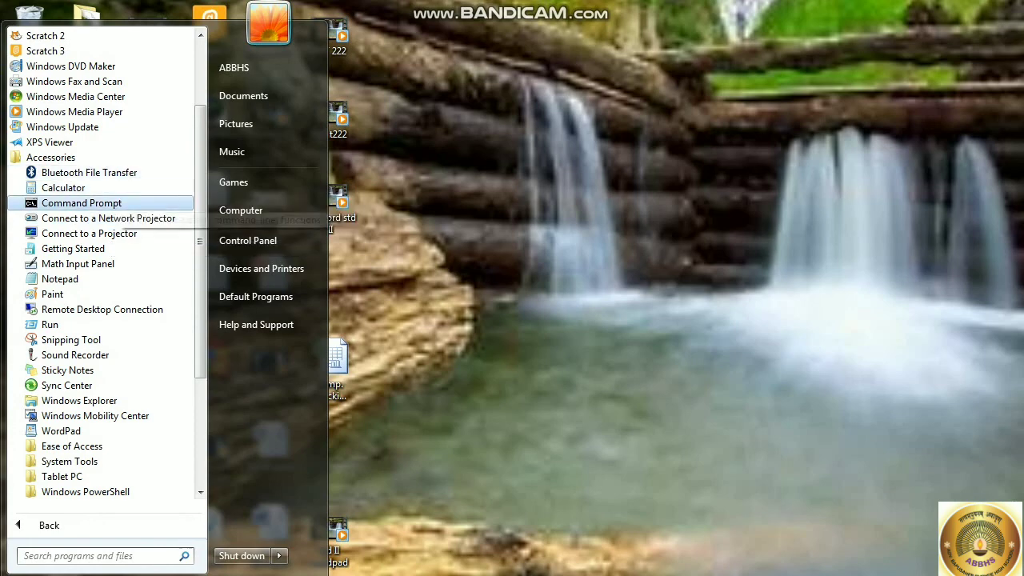
{"action": "mouse_move", "coordinate": [70, 339]}
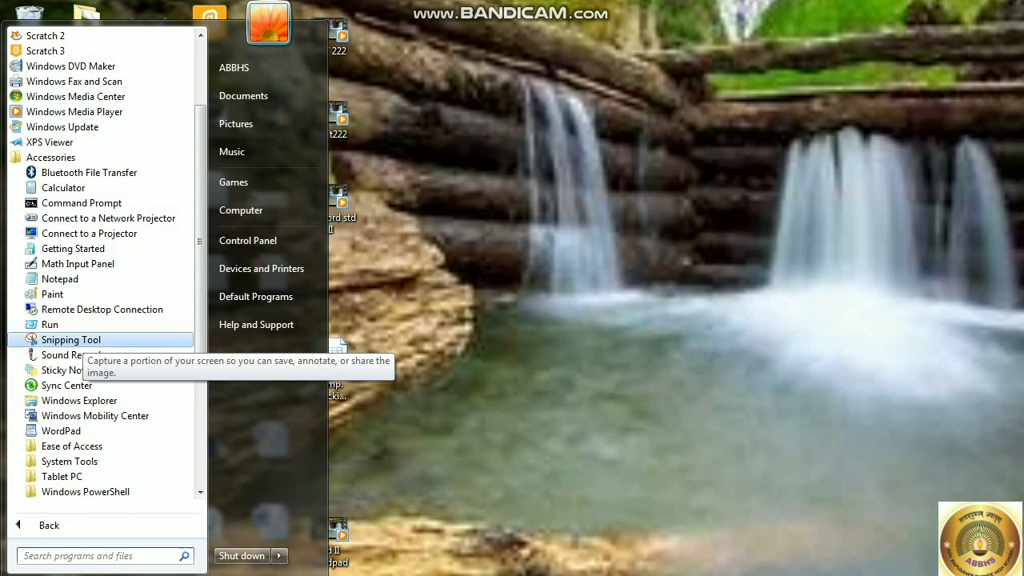